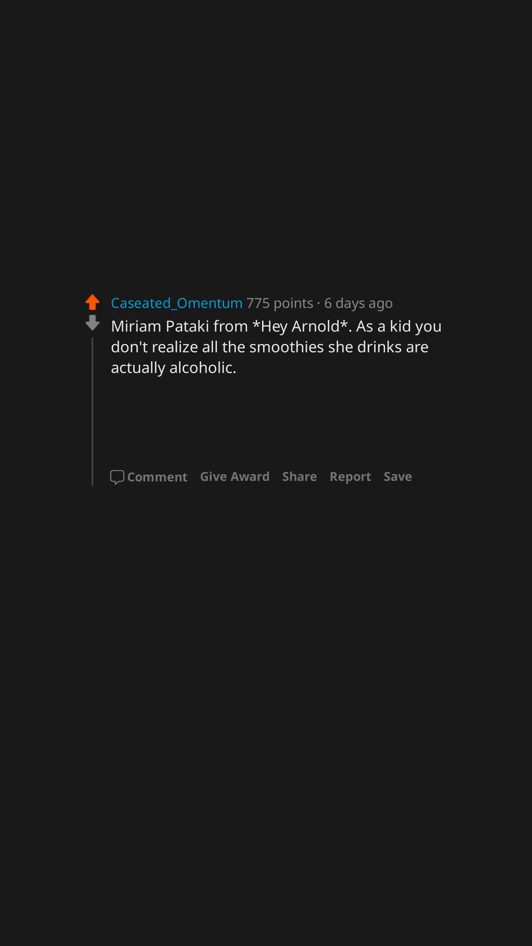
{"action": "type", "text": "She reminds me of my mom when growing up."}
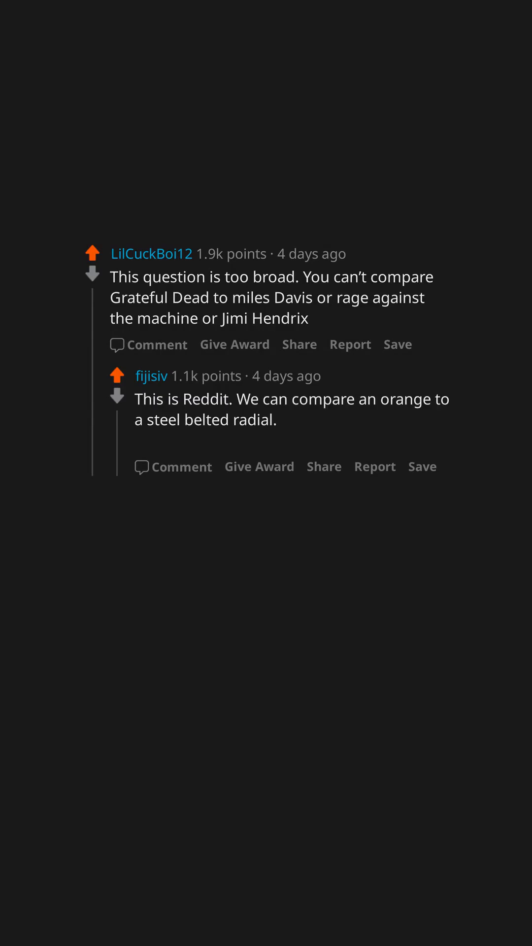
{"action": "type", "text": "Hint: The answer is 'orange'."}
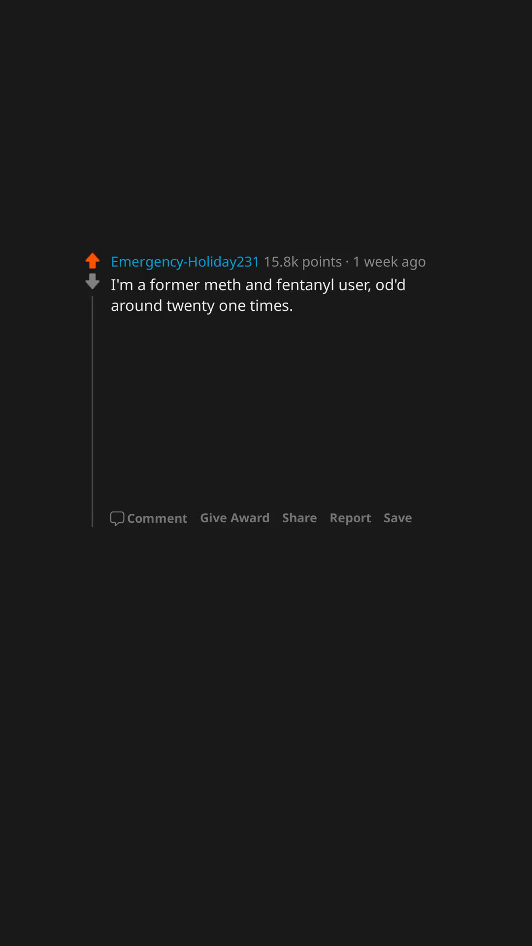
{"action": "type", "text": "They are both awful."}
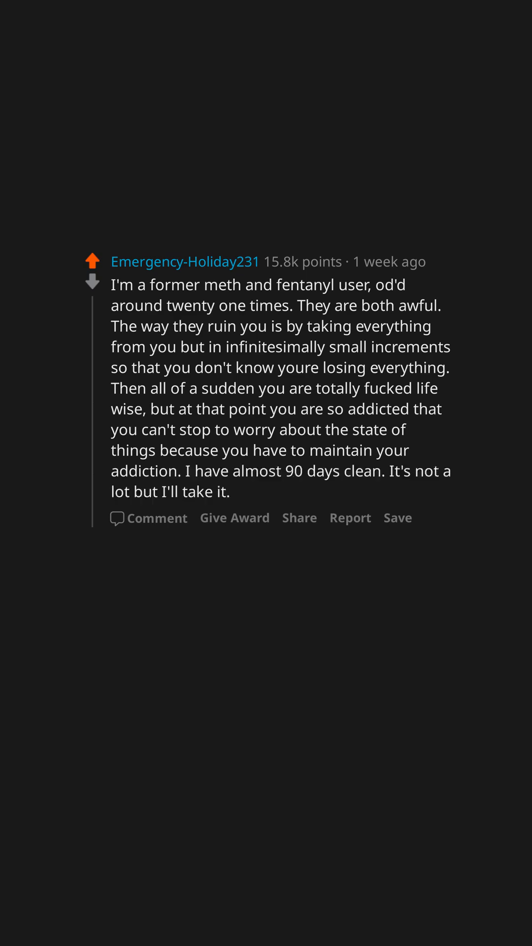
{"action": "type", "text": "I want to live."}
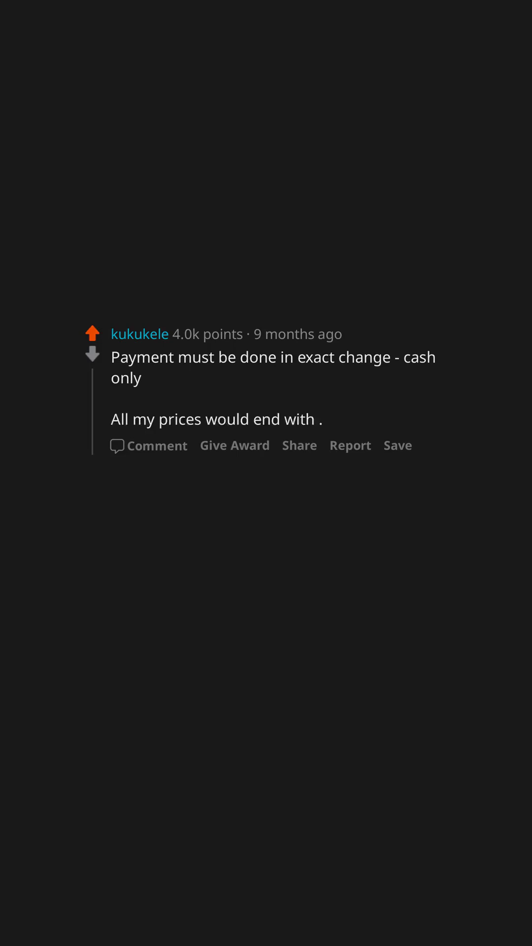
{"action": "type", "text": "01-."}
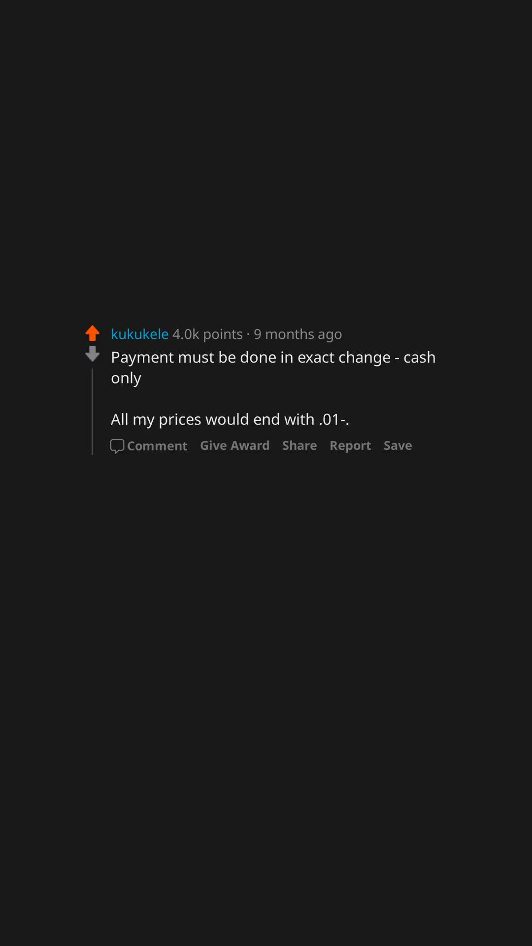
{"action": "type", "text": "04"}
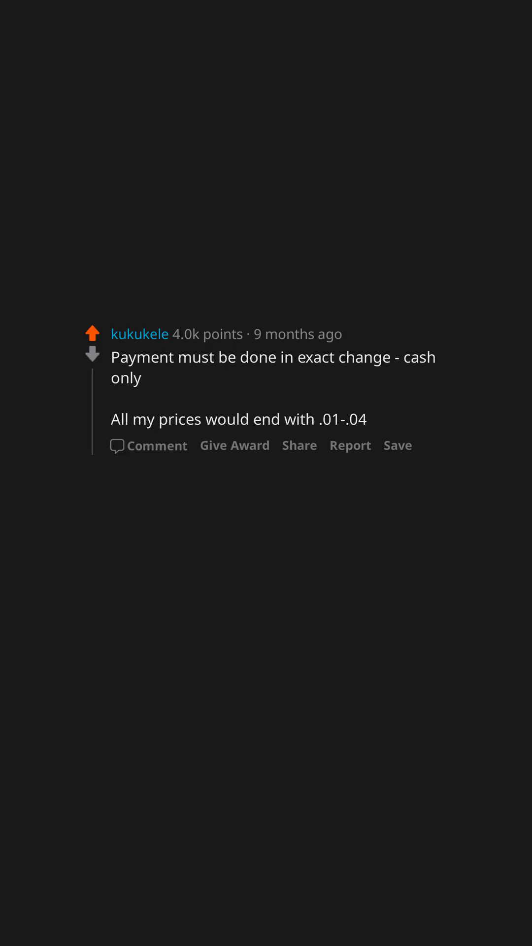